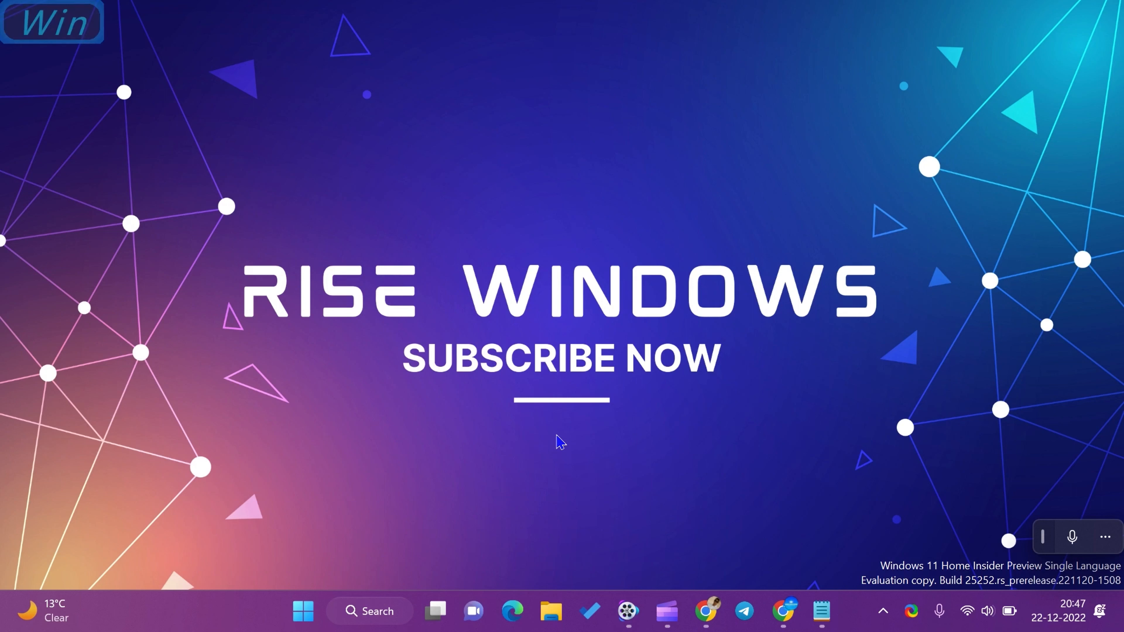
# - Open the Settings app on its System page with Win+I
pyautogui.press('Win+I')
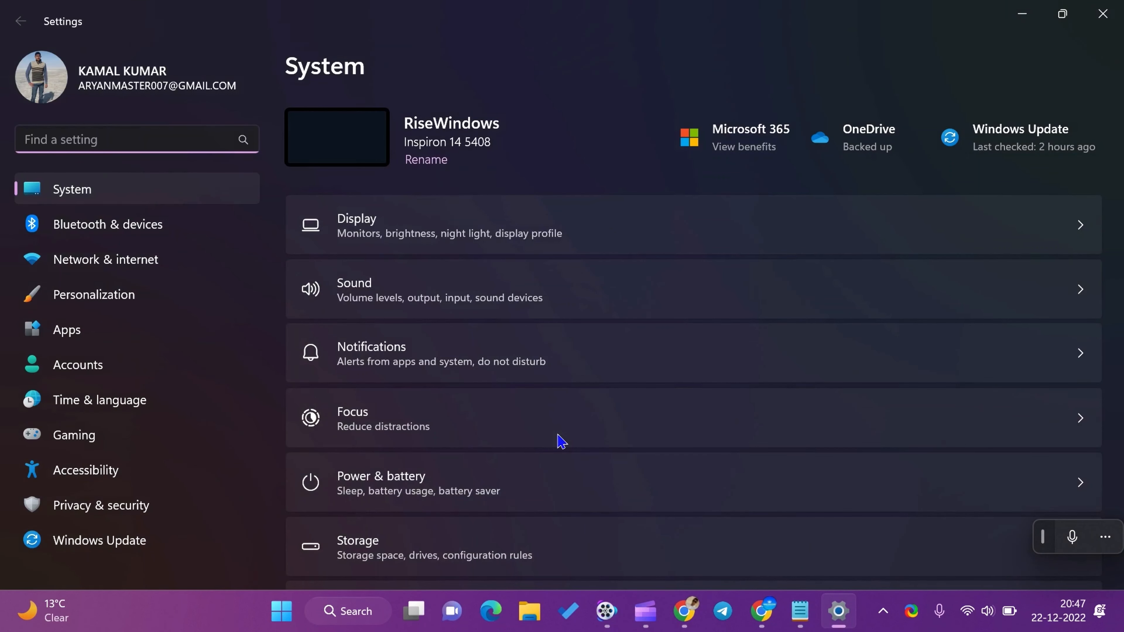
pyautogui.moveTo(670, 395)
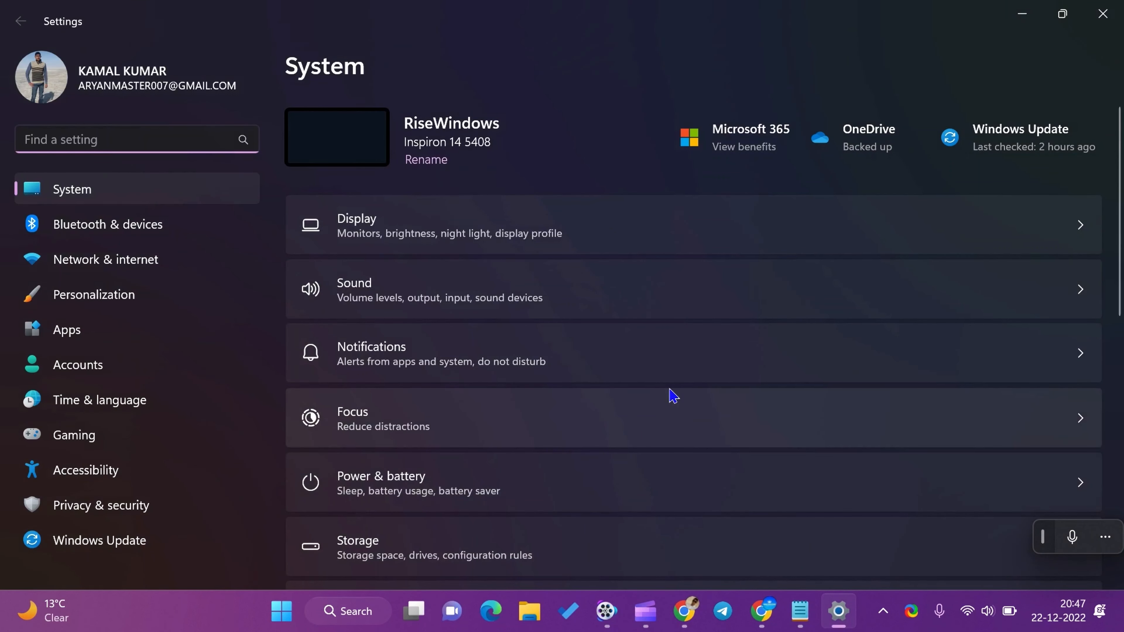
# - Scroll the System page down to its lower entries: Troubleshoot, Recovery and Clipboard
pyautogui.scroll(-3)
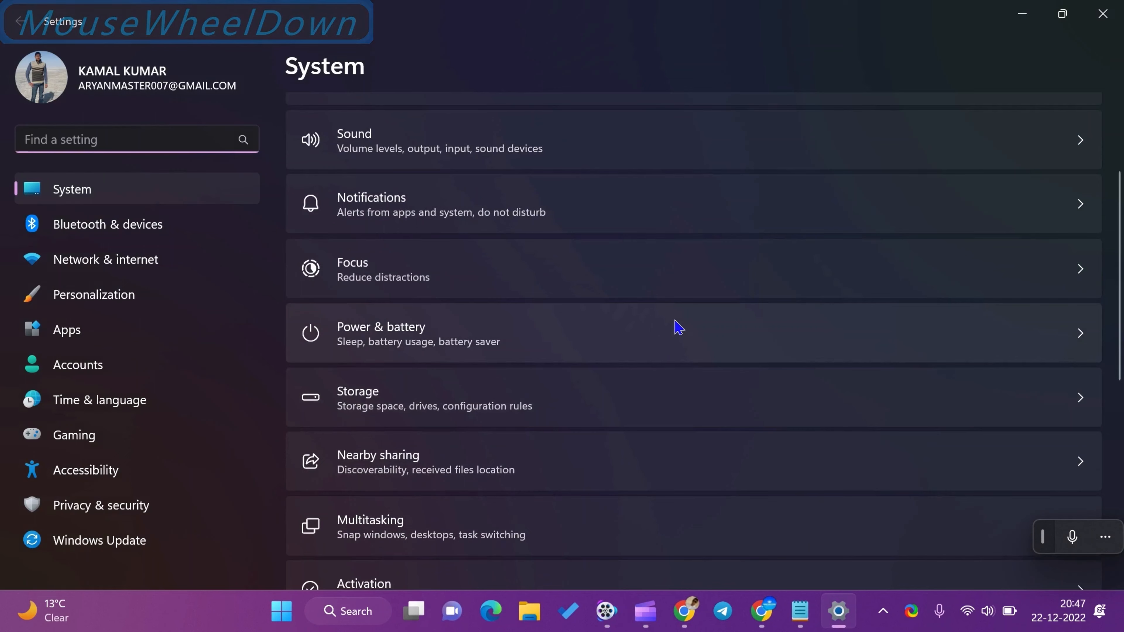
pyautogui.scroll(-3)
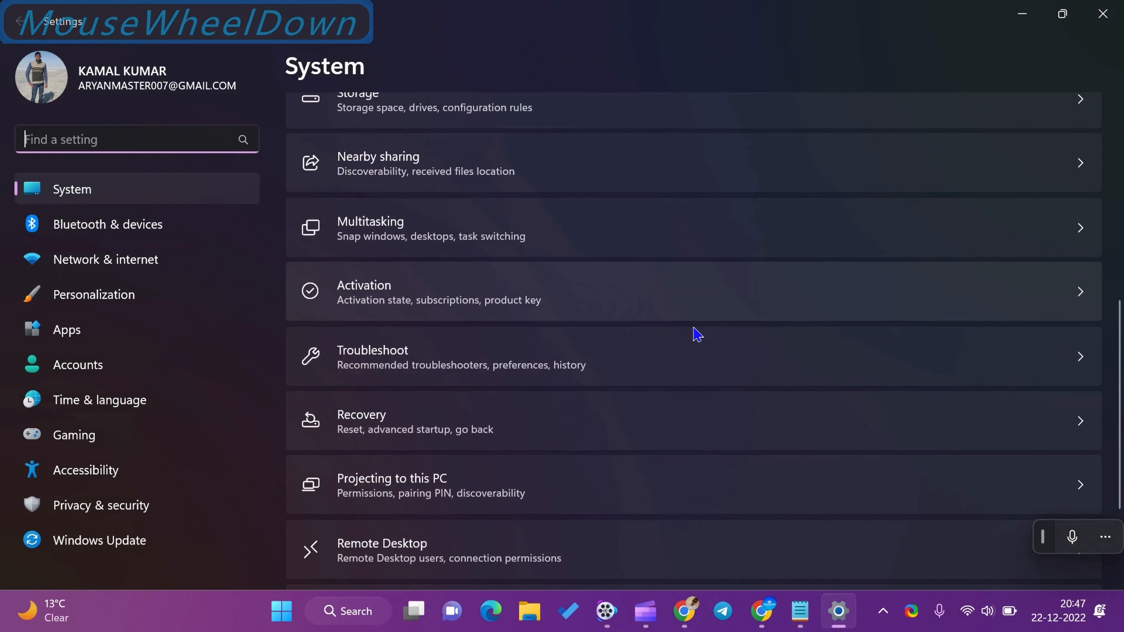
pyautogui.scroll(-3)
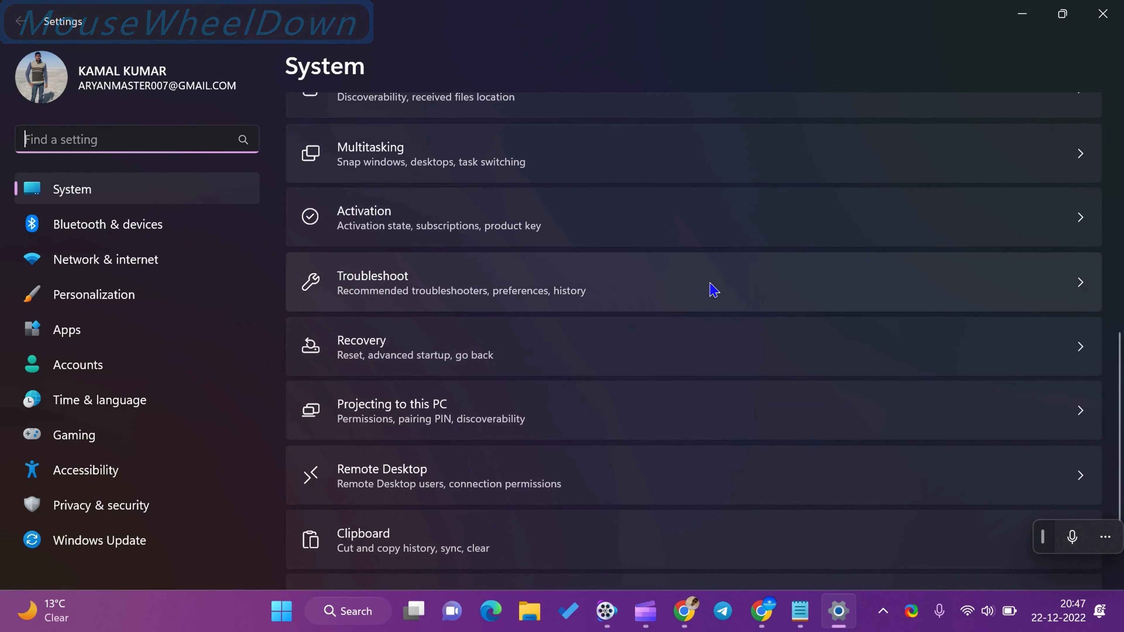
pyautogui.scroll(-3)
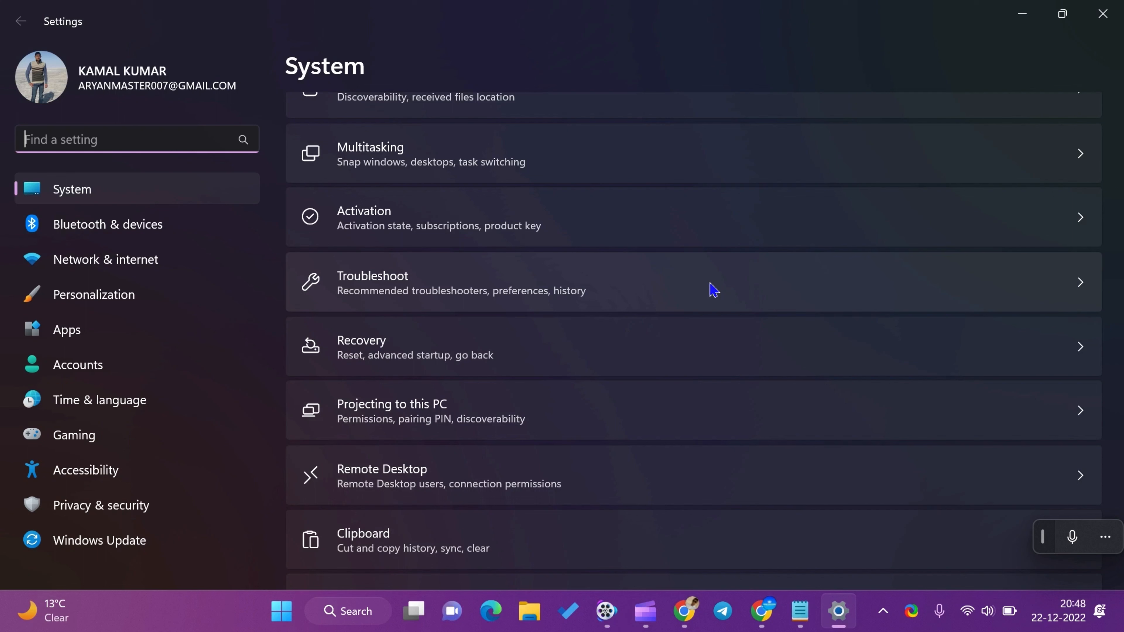
pyautogui.moveTo(148, 219)
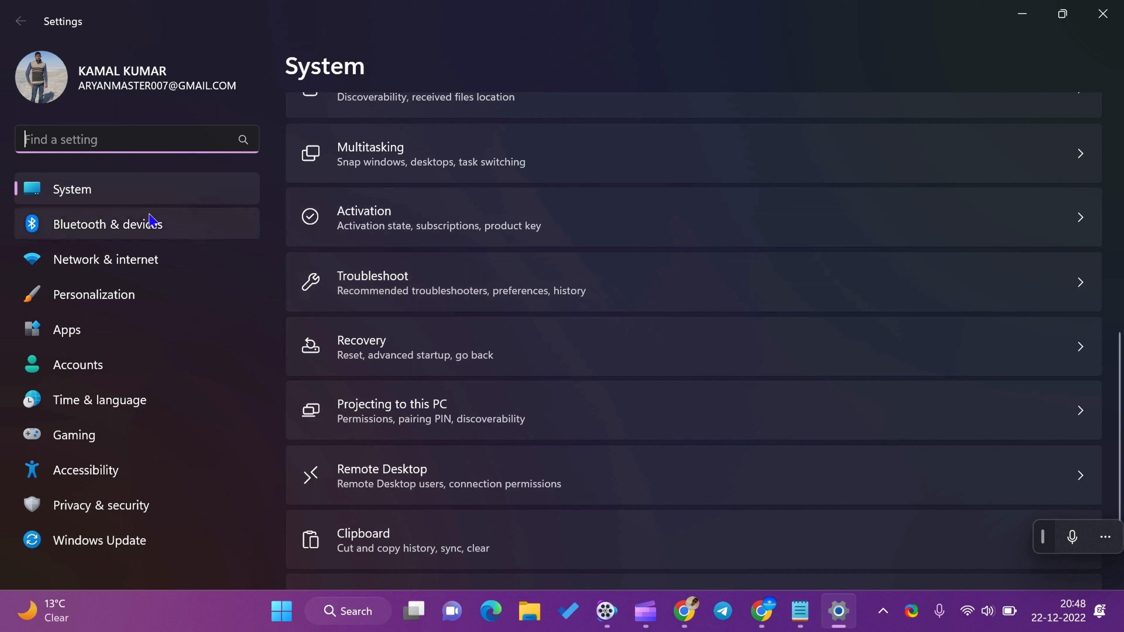
pyautogui.moveTo(691, 287)
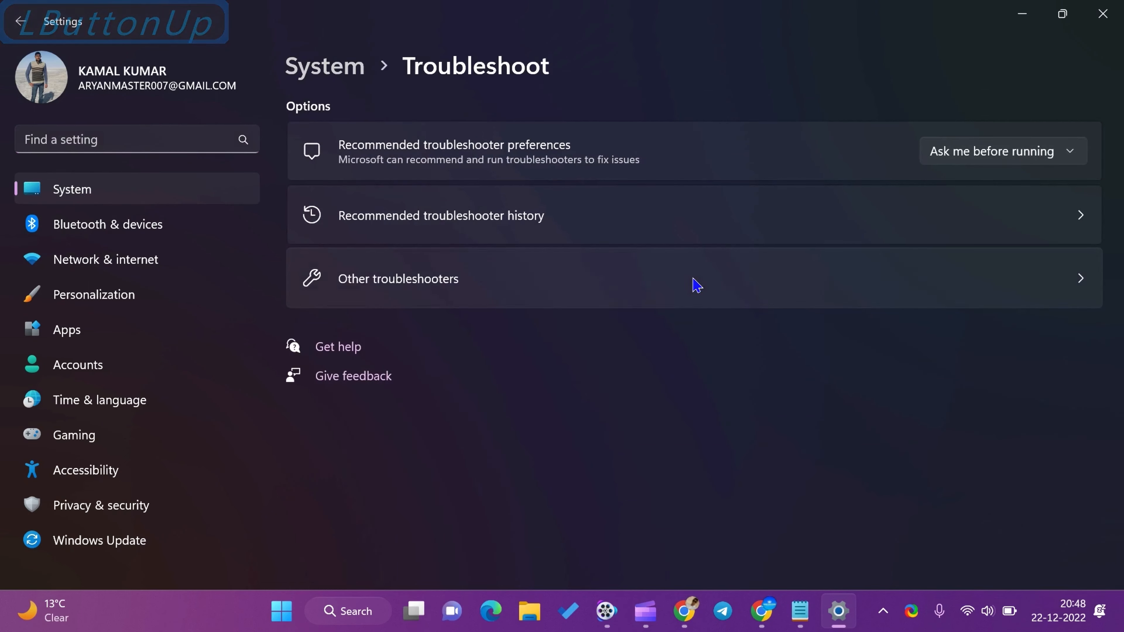
pyautogui.moveTo(740, 235)
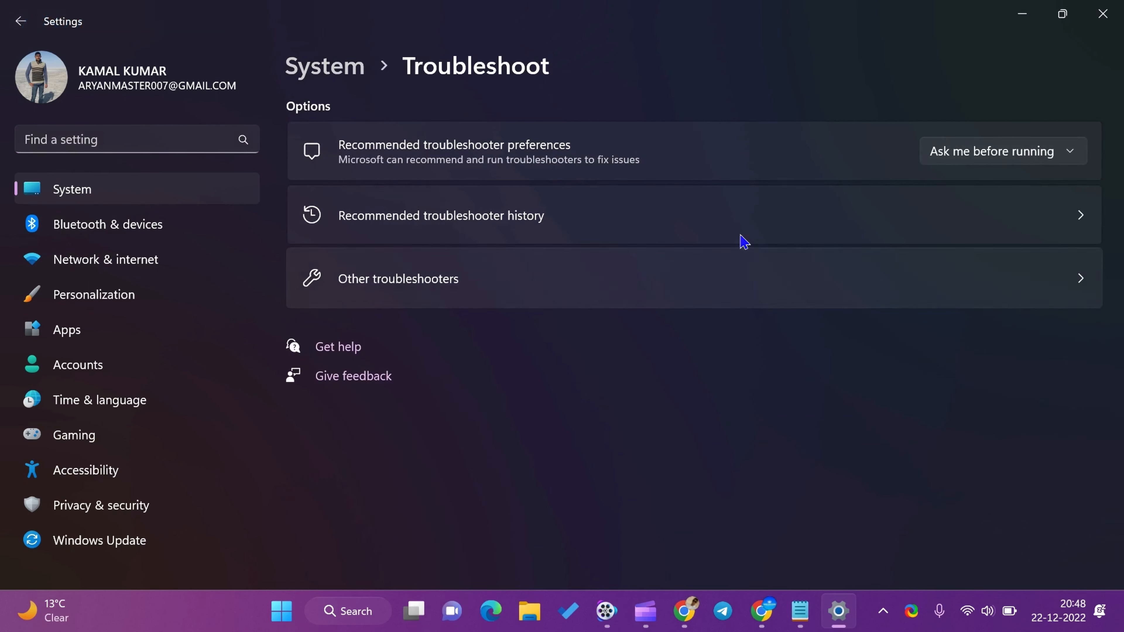
pyautogui.moveTo(495, 160)
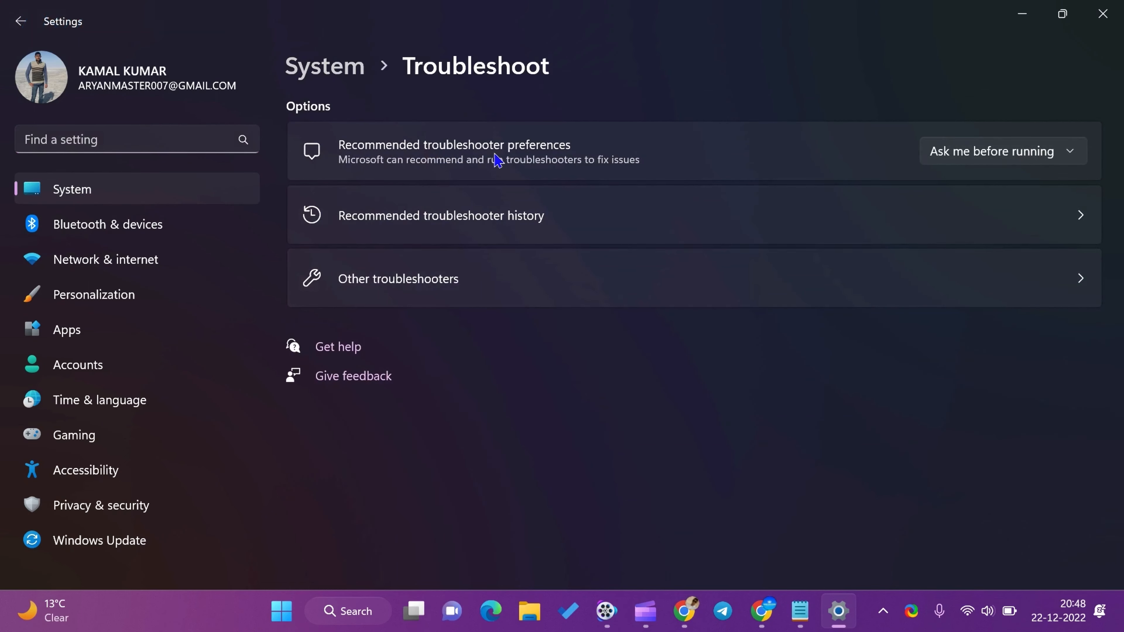
pyautogui.moveTo(426, 188)
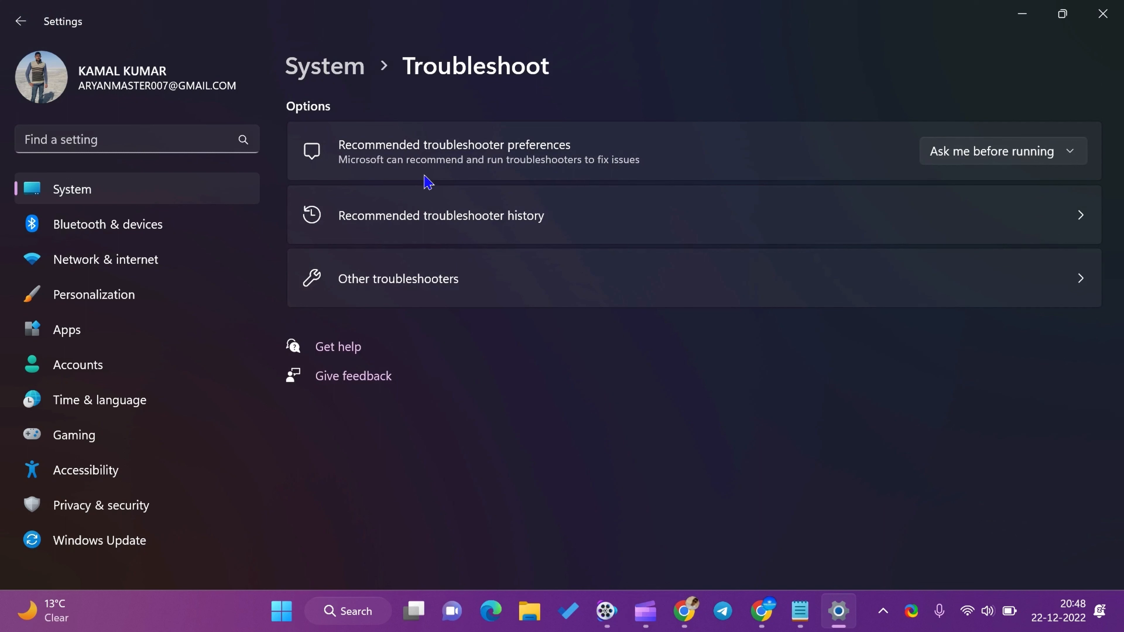
pyautogui.moveTo(659, 177)
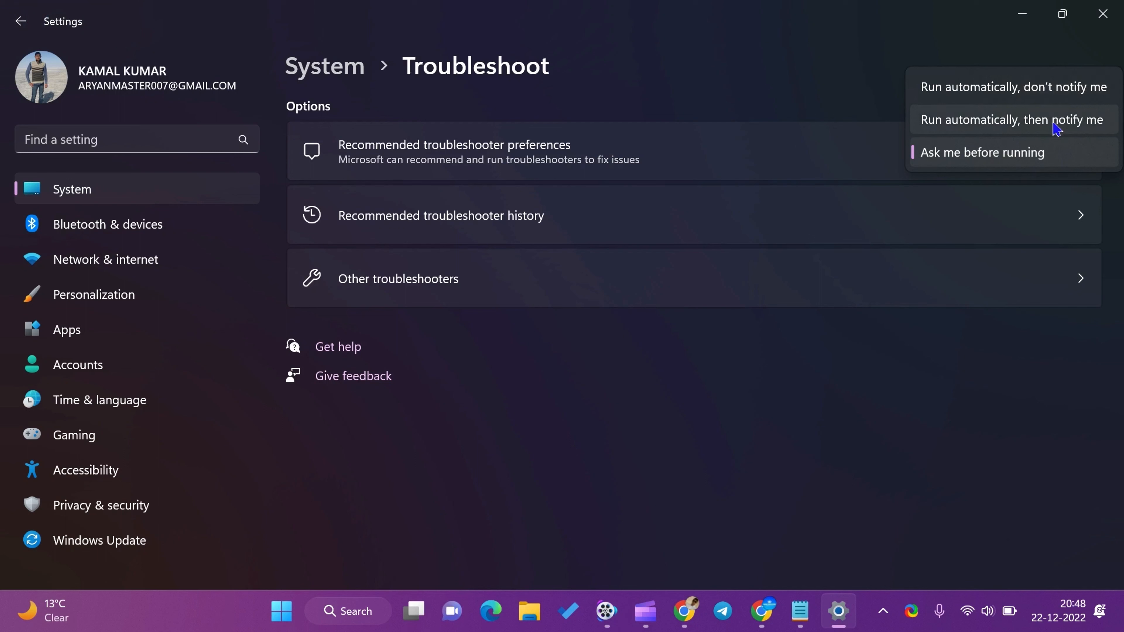
pyautogui.moveTo(1111, 134)
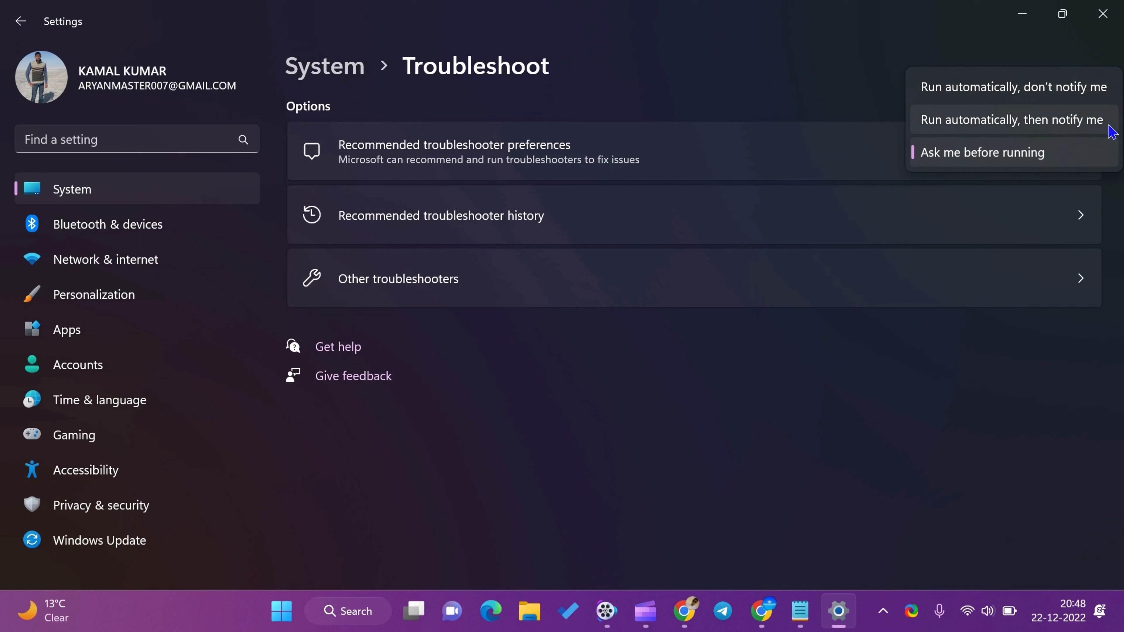
pyautogui.moveTo(1071, 160)
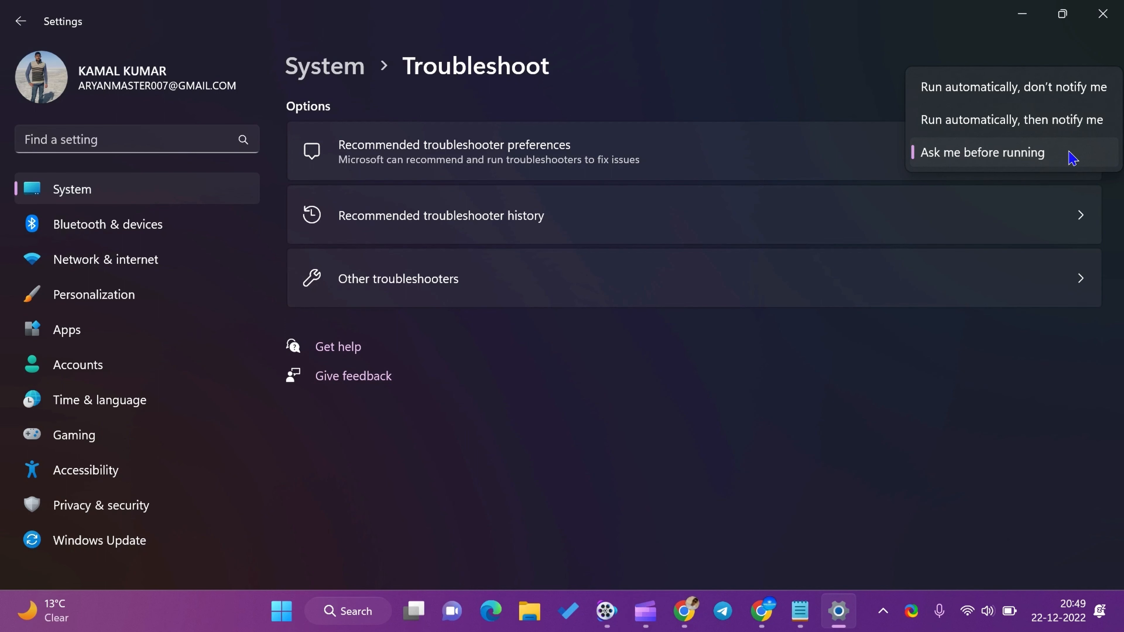
# - Set Recommended troubleshooter preferences to 'Ask me before running'
pyautogui.click(982, 153)
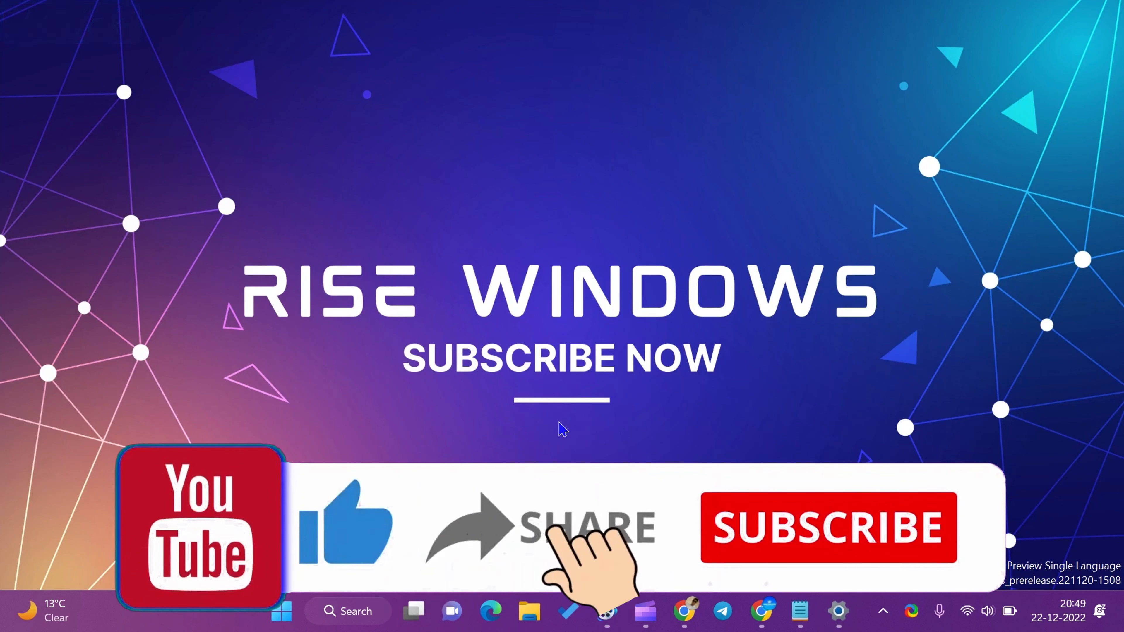
# - Leave the Settings window and return to the desktop
pyautogui.click(825, 529)
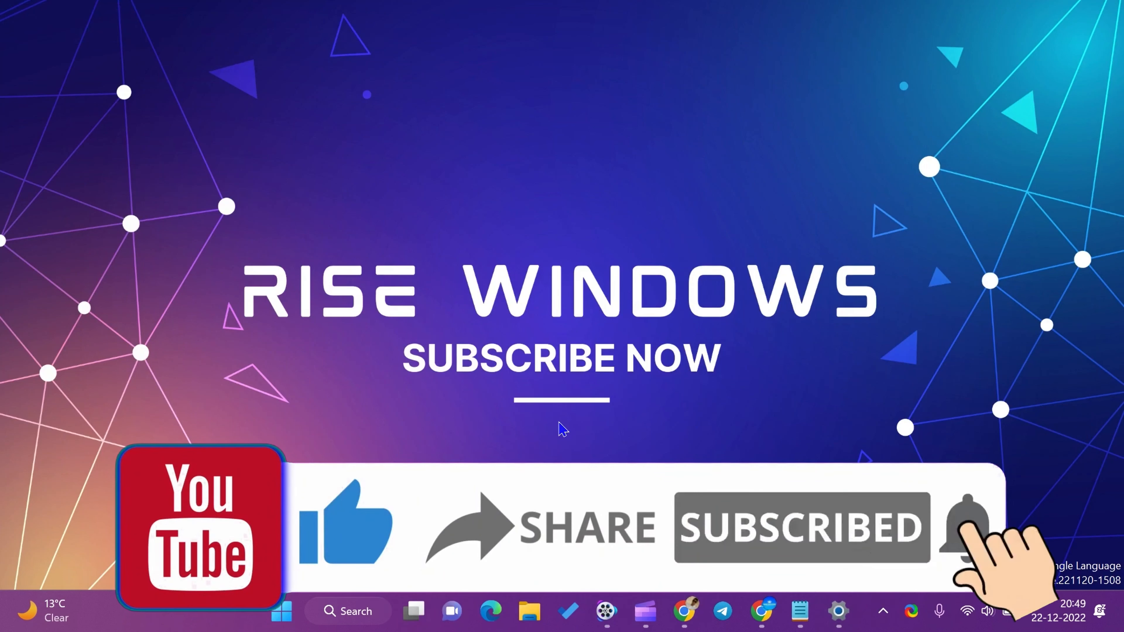